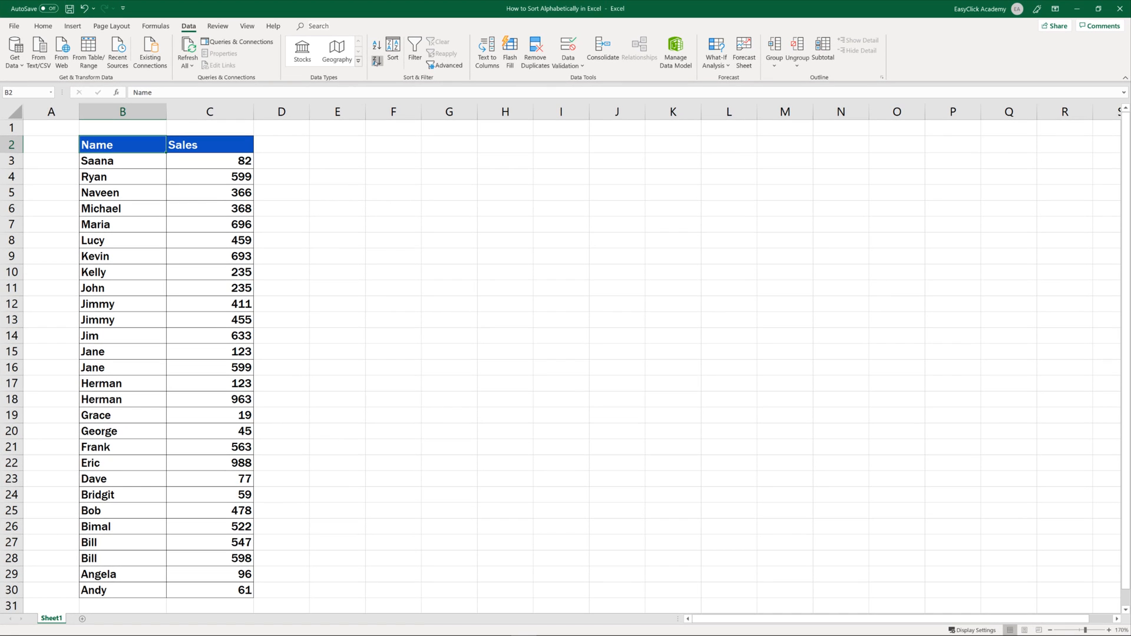
Begin rearranging the Name/Sales rows into a mixed, unsorted order
click(48, 26)
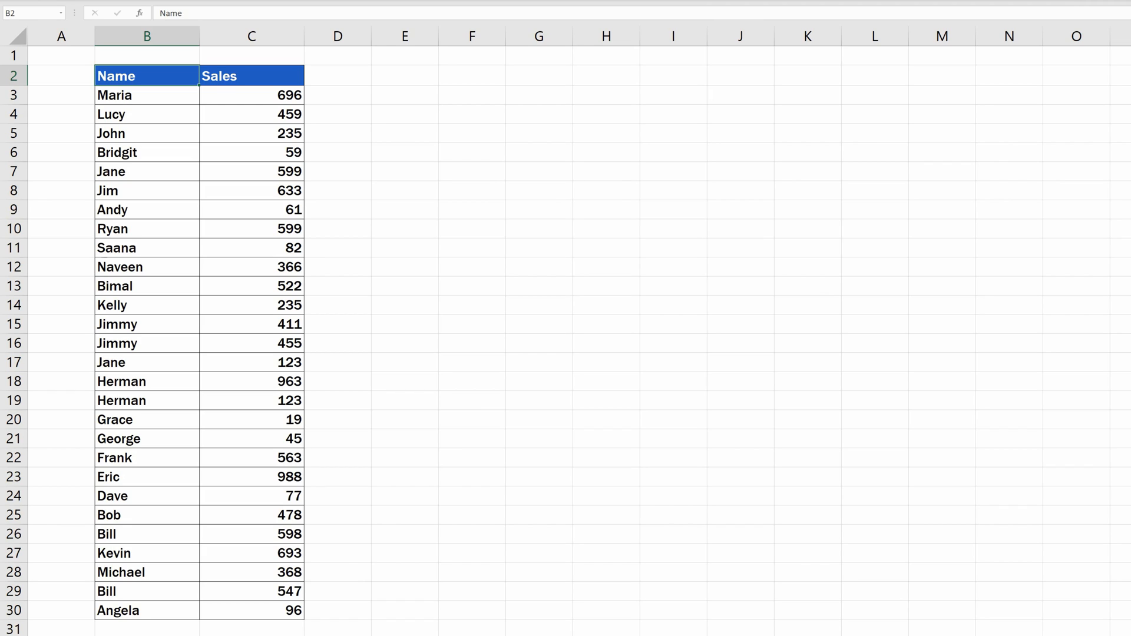
mouse_move(506, 226)
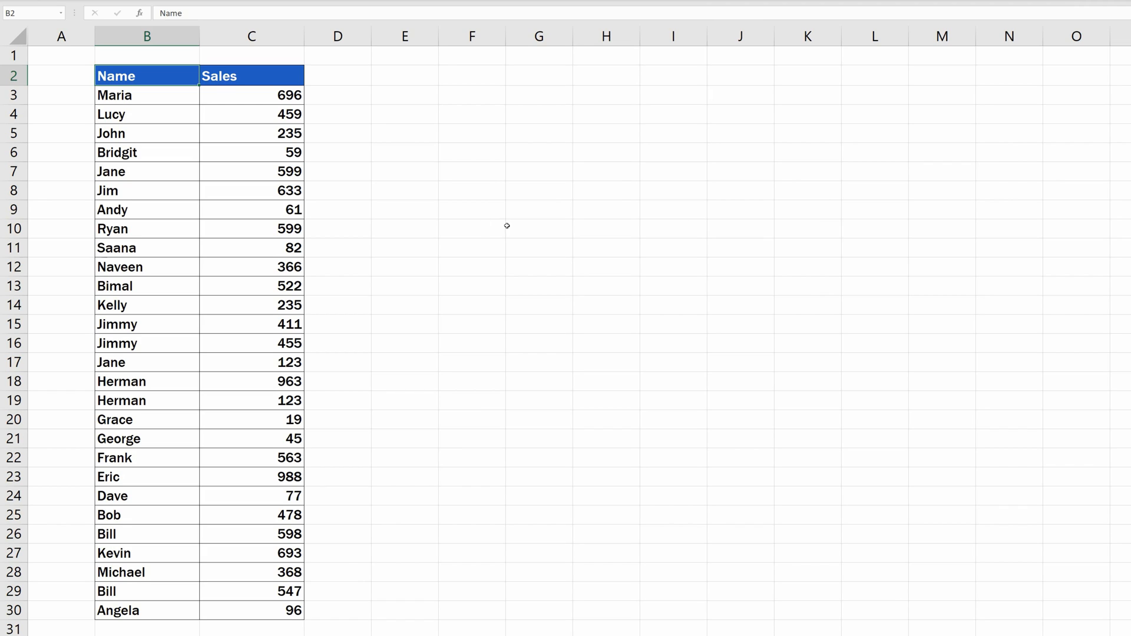
click(147, 229)
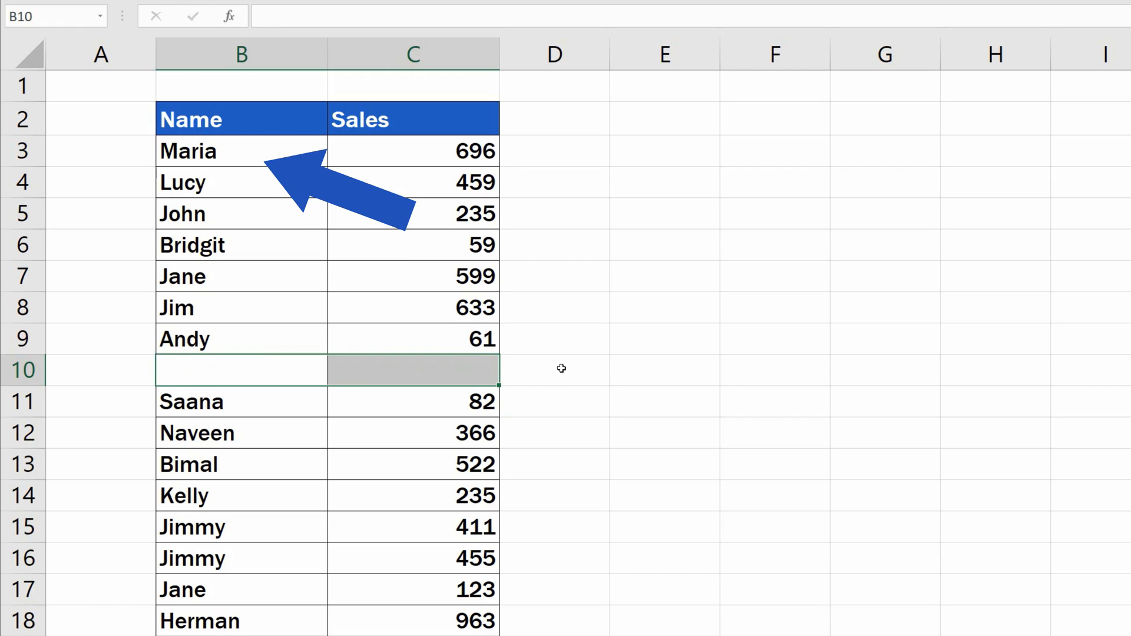
click(561, 368)
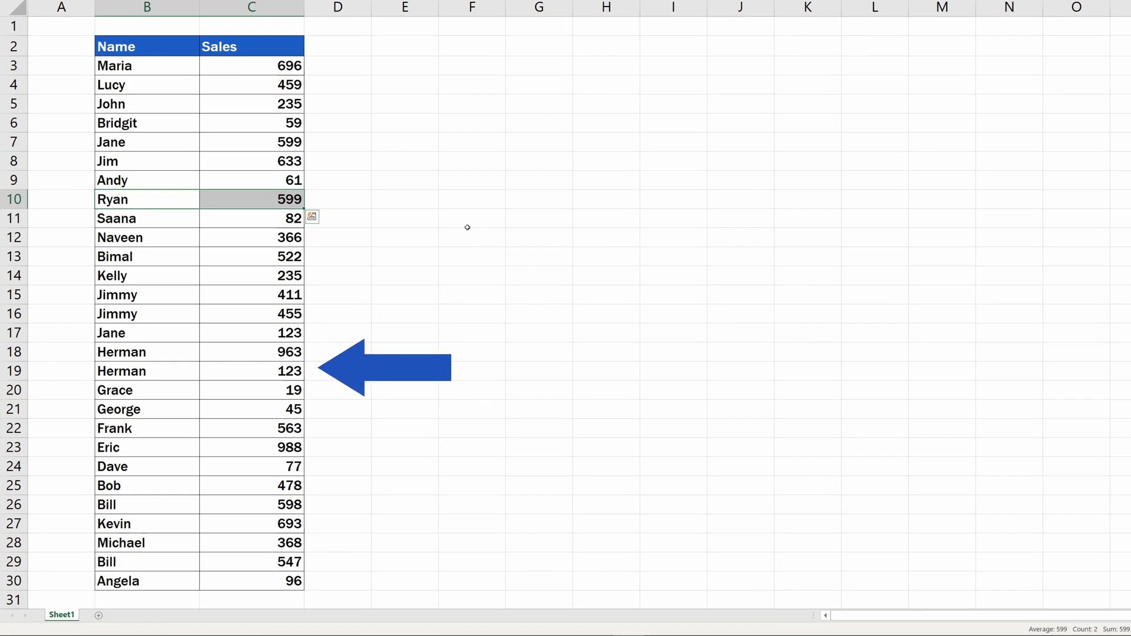
click(147, 47)
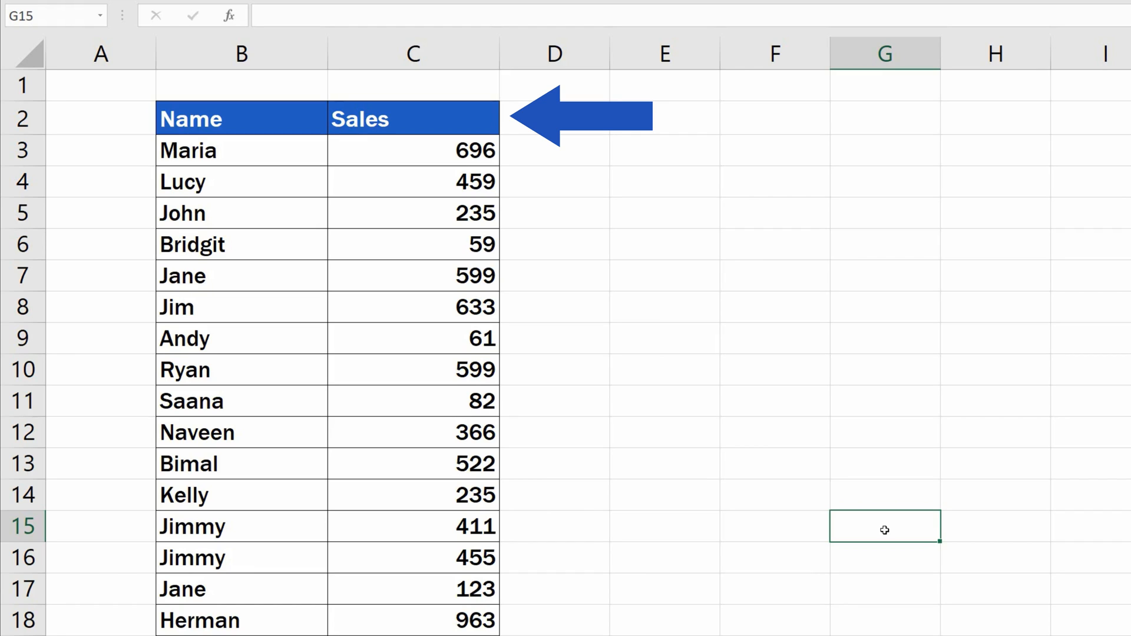
mouse_move(878, 535)
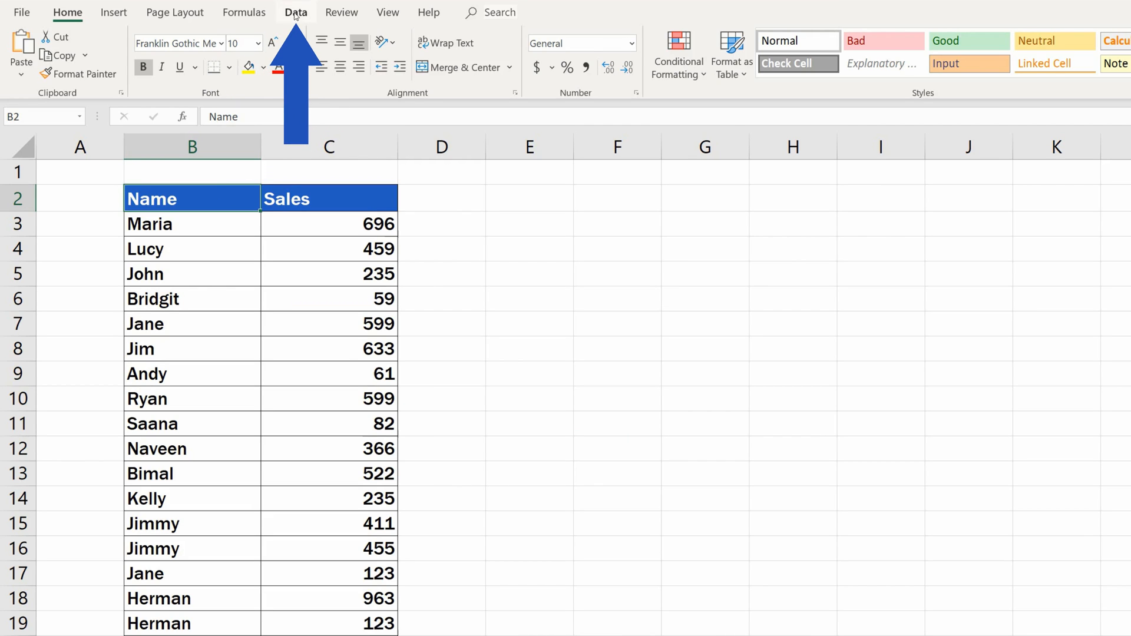
Sort the Name/Sales table by Name A to Z from the Data ribbon
click(296, 12)
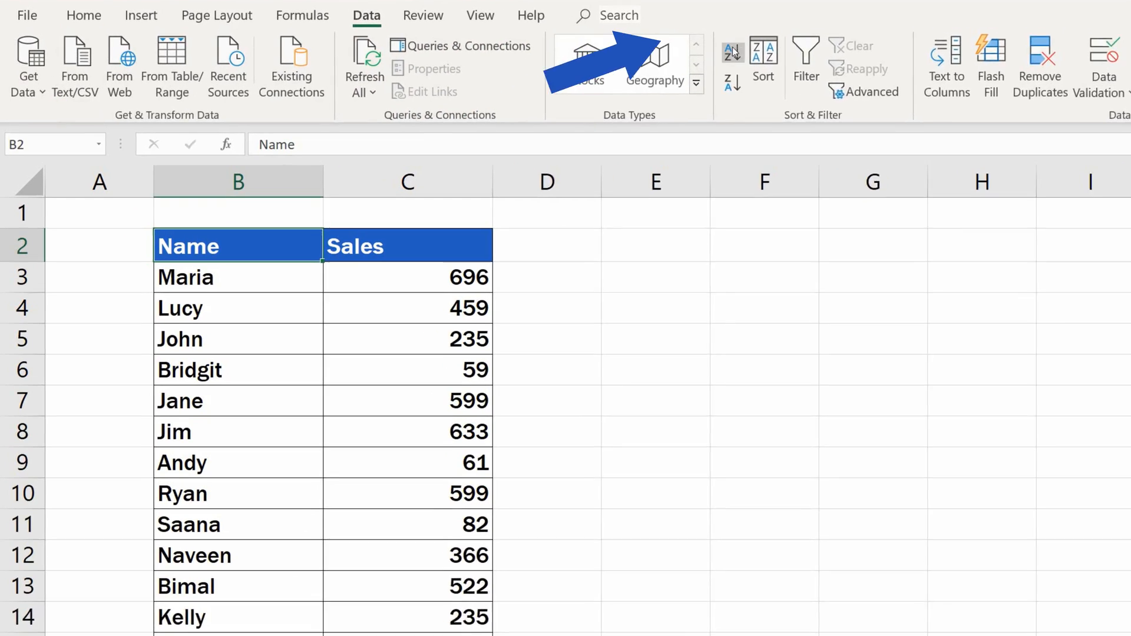
mouse_move(772, 55)
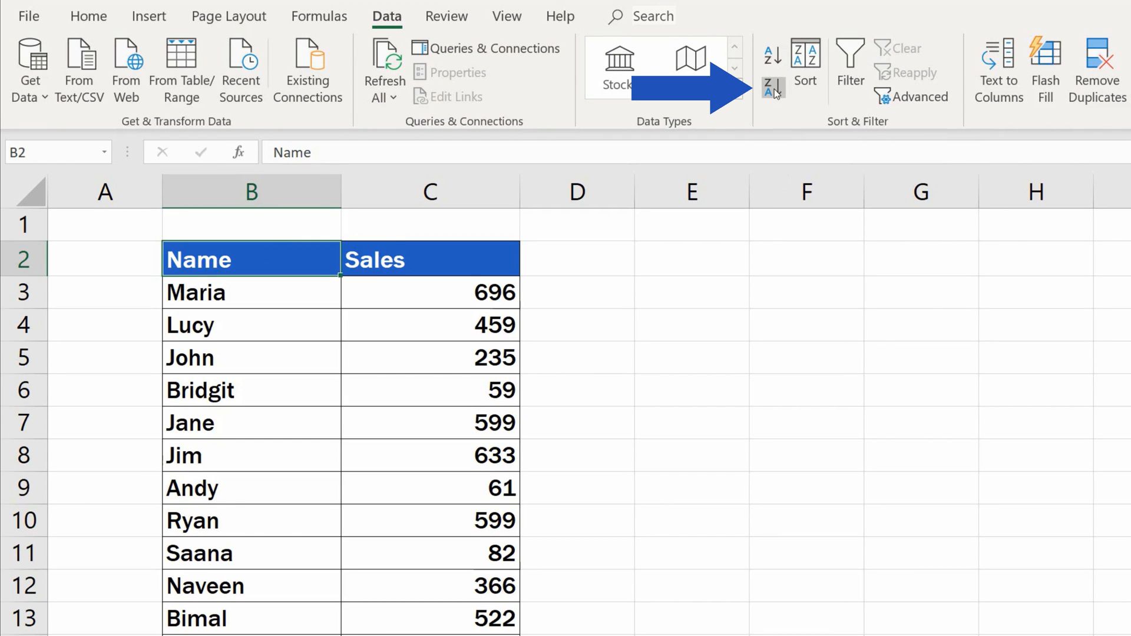
mouse_move(771, 90)
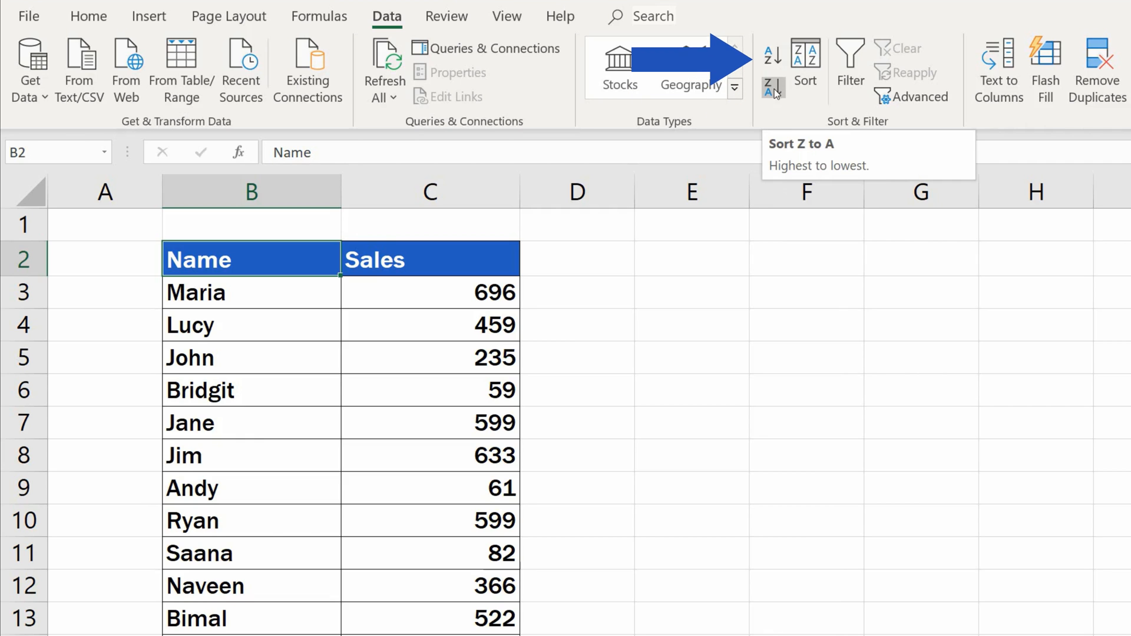
click(770, 57)
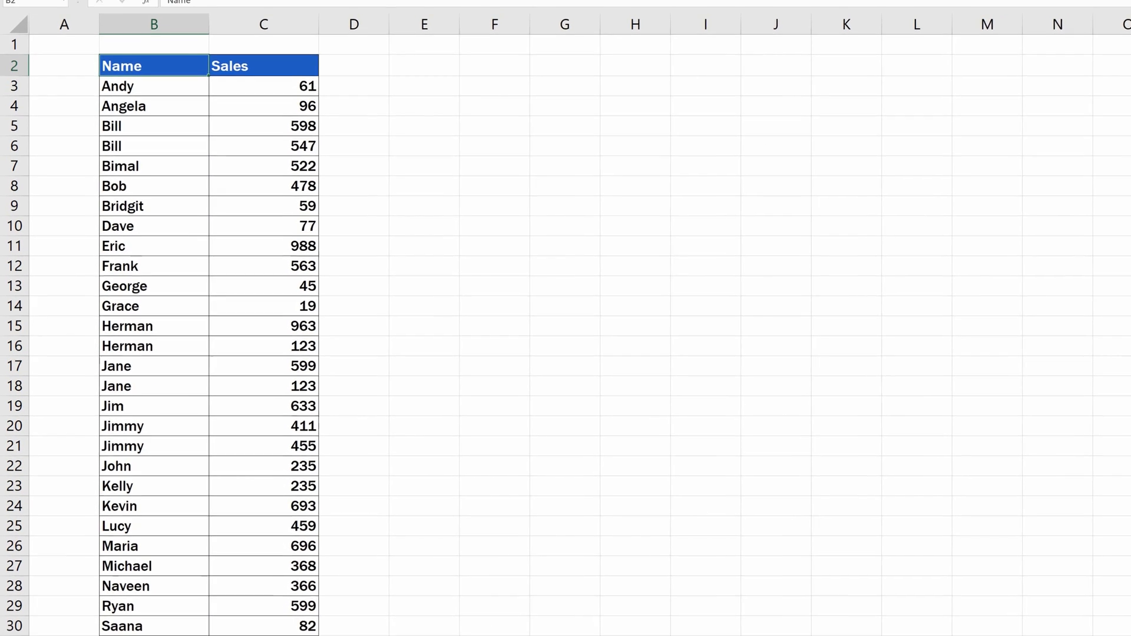
Sort by Sales lowest to highest from C2, then re-sort by Name A to Z from B2
click(249, 10)
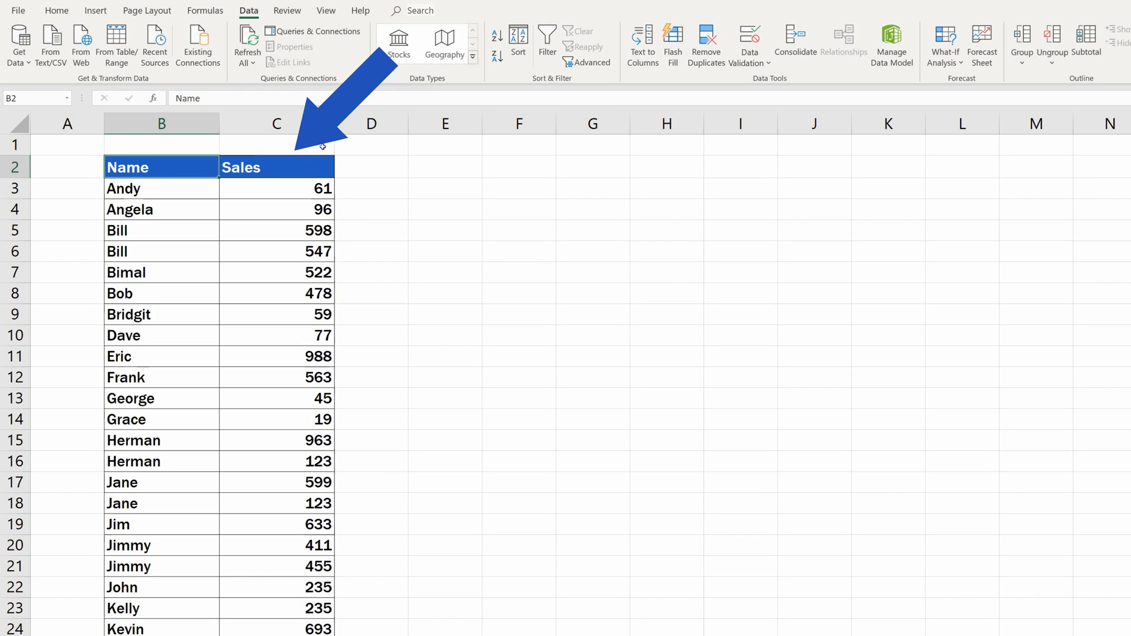
click(275, 167)
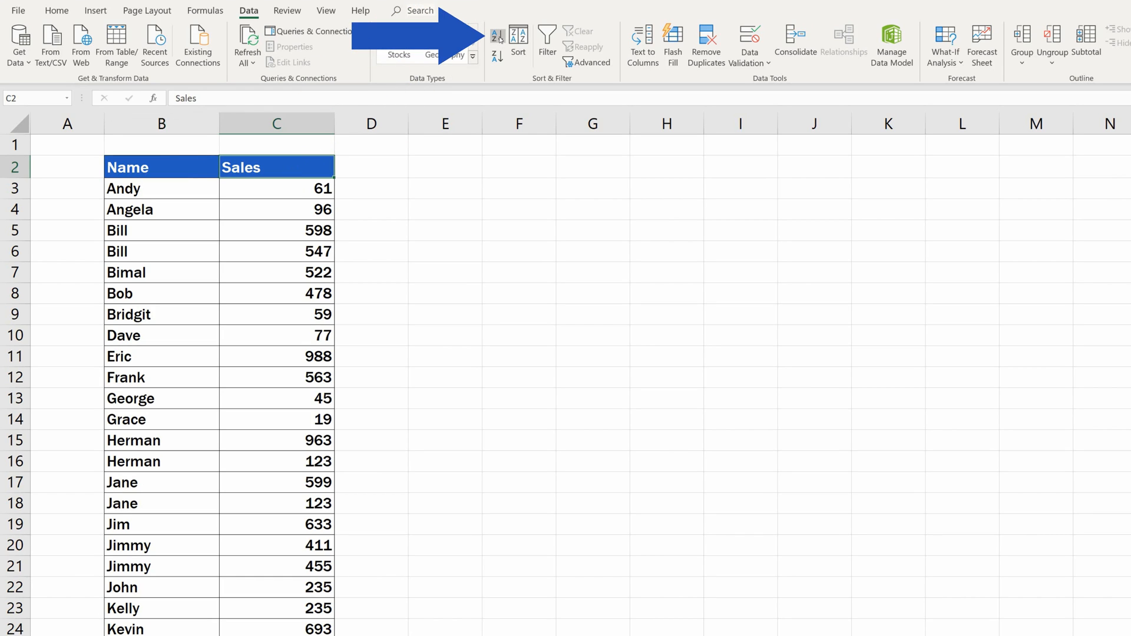
click(496, 37)
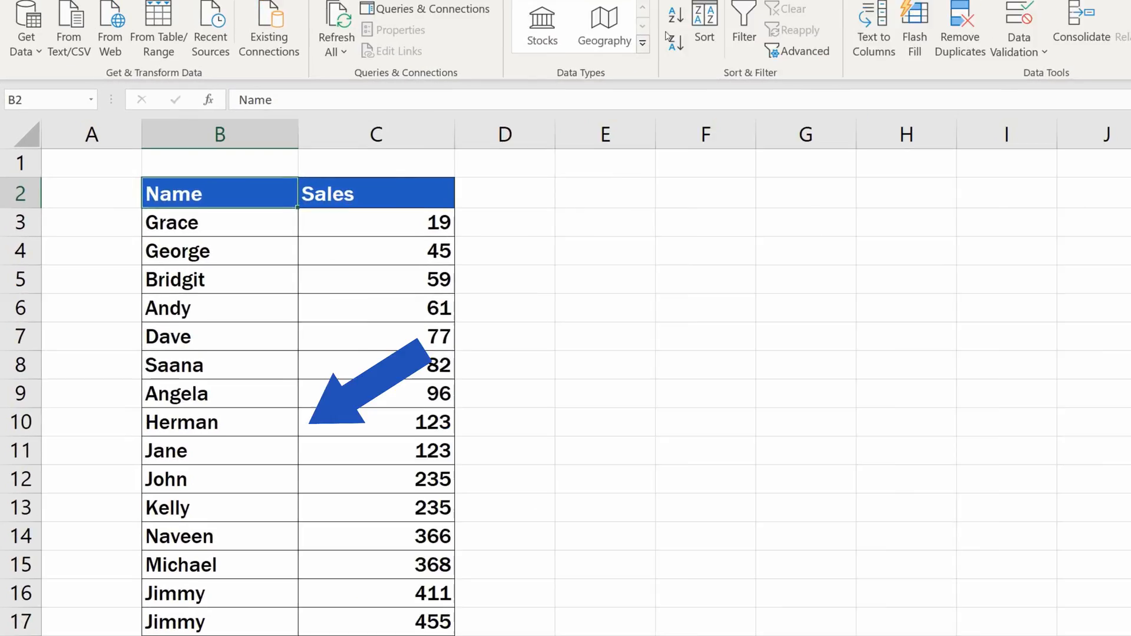
click(771, 56)
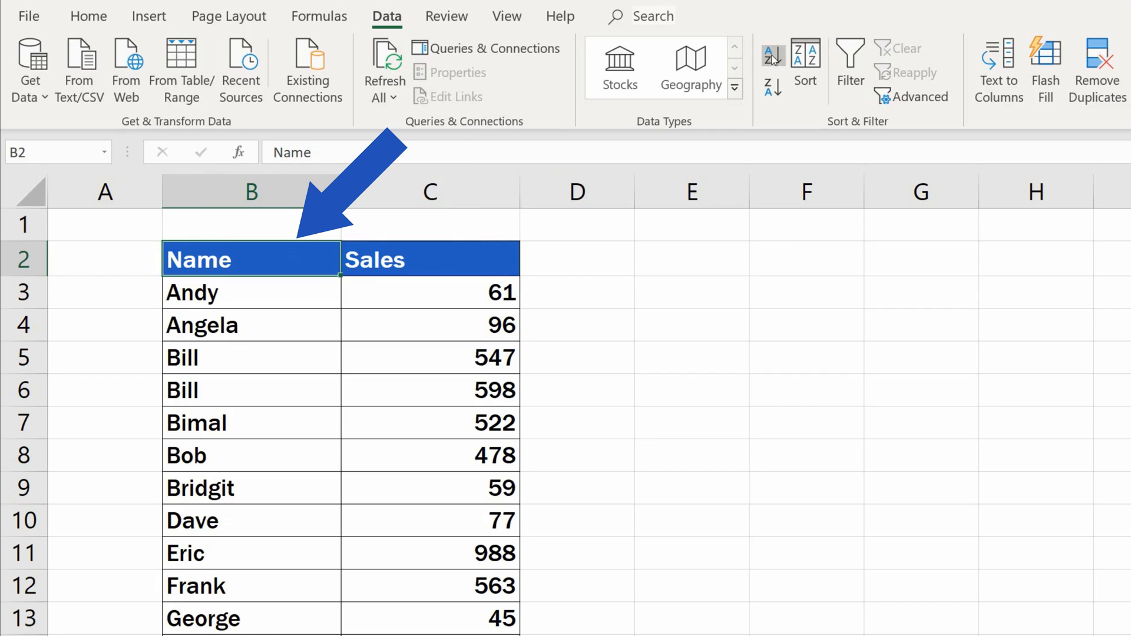